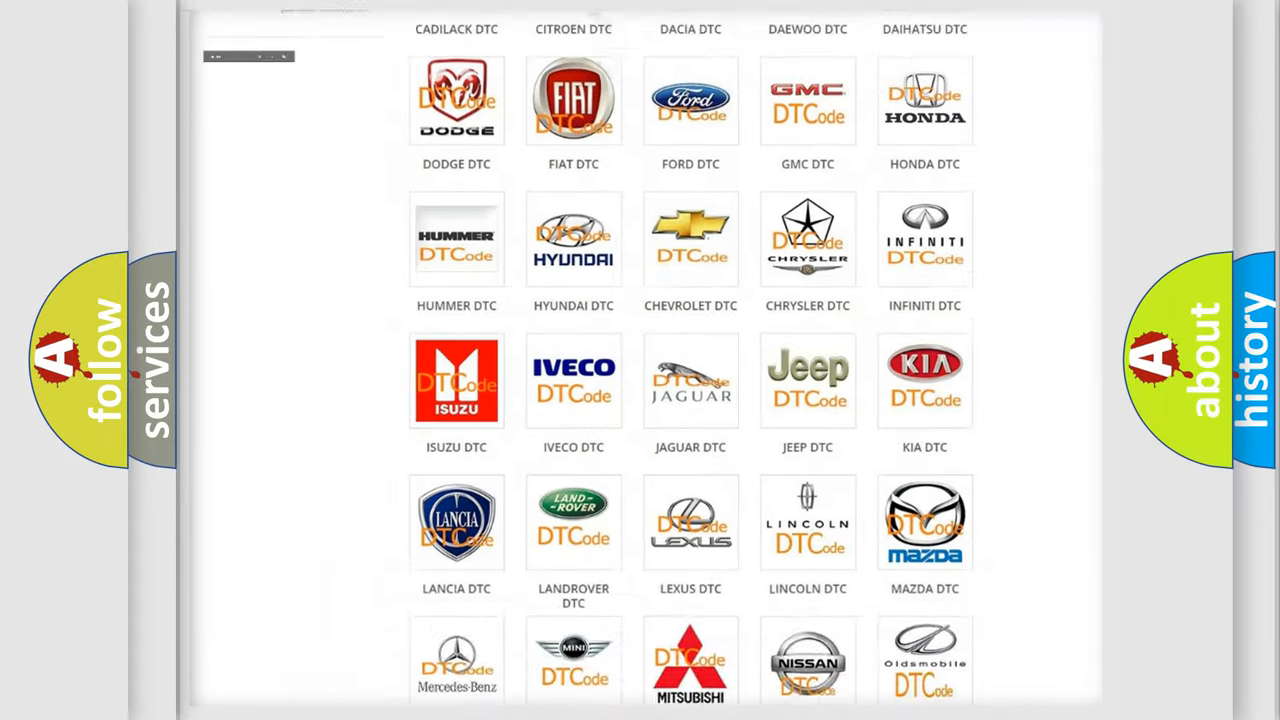
Step: Open the Lincoln DTC subcategory page and browse its diagnostic code list back to the top
scroll("up", 3)
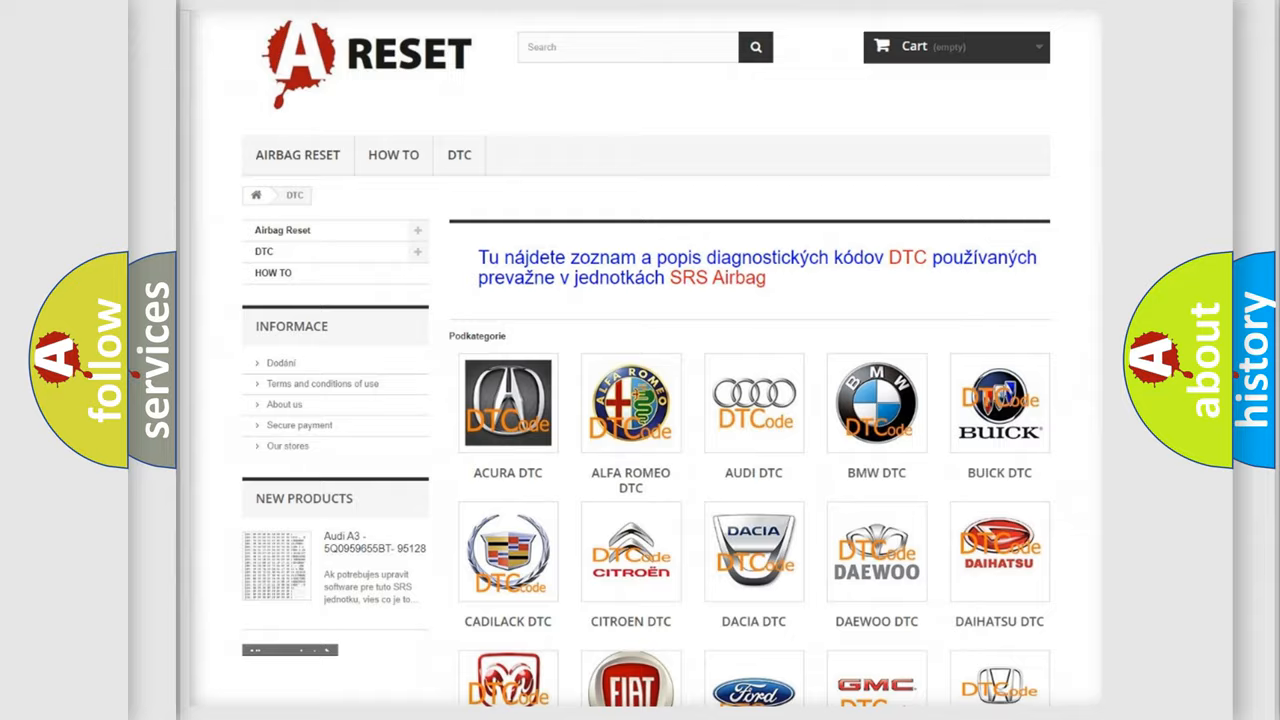
scroll("down", 3)
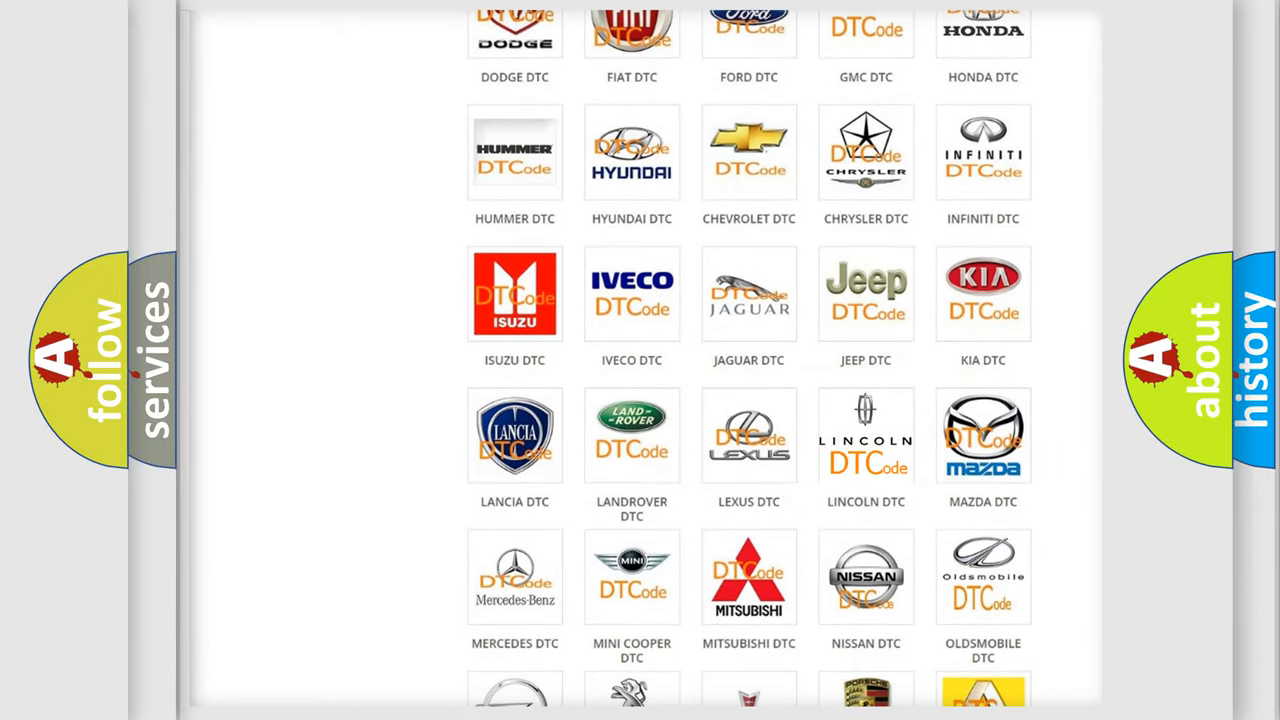
left_click(864, 436)
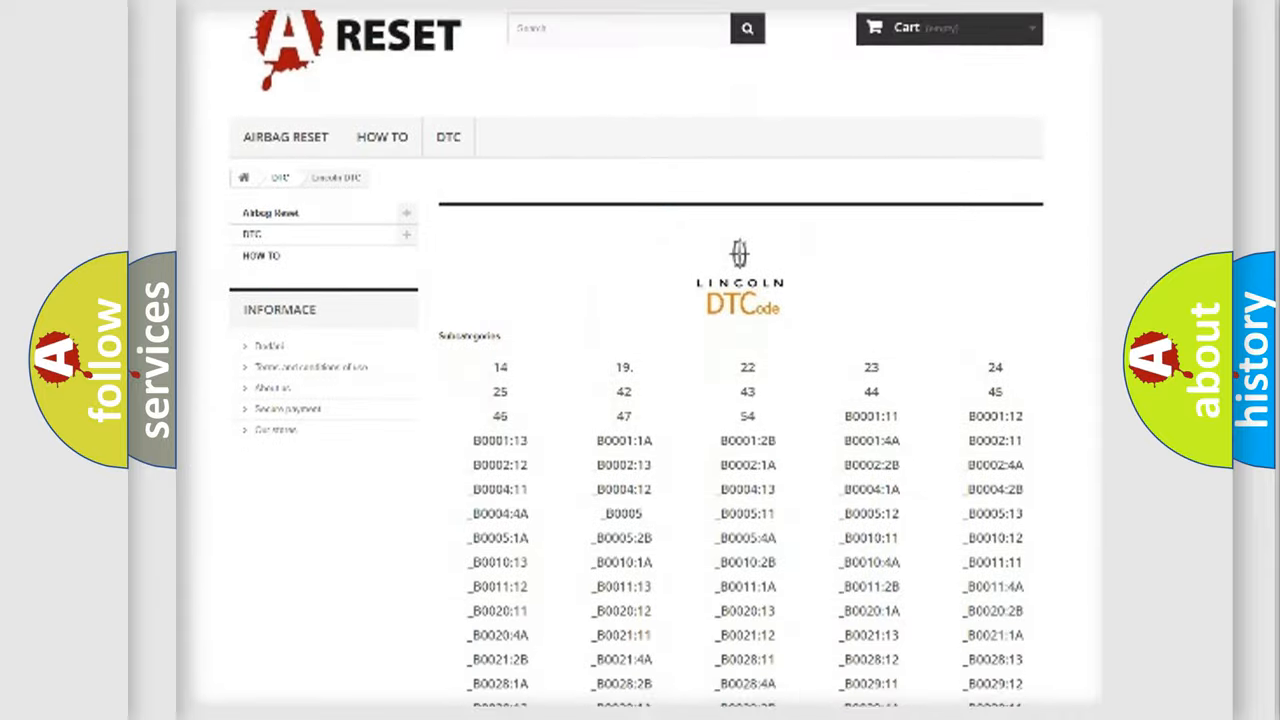
scroll("down", 3)
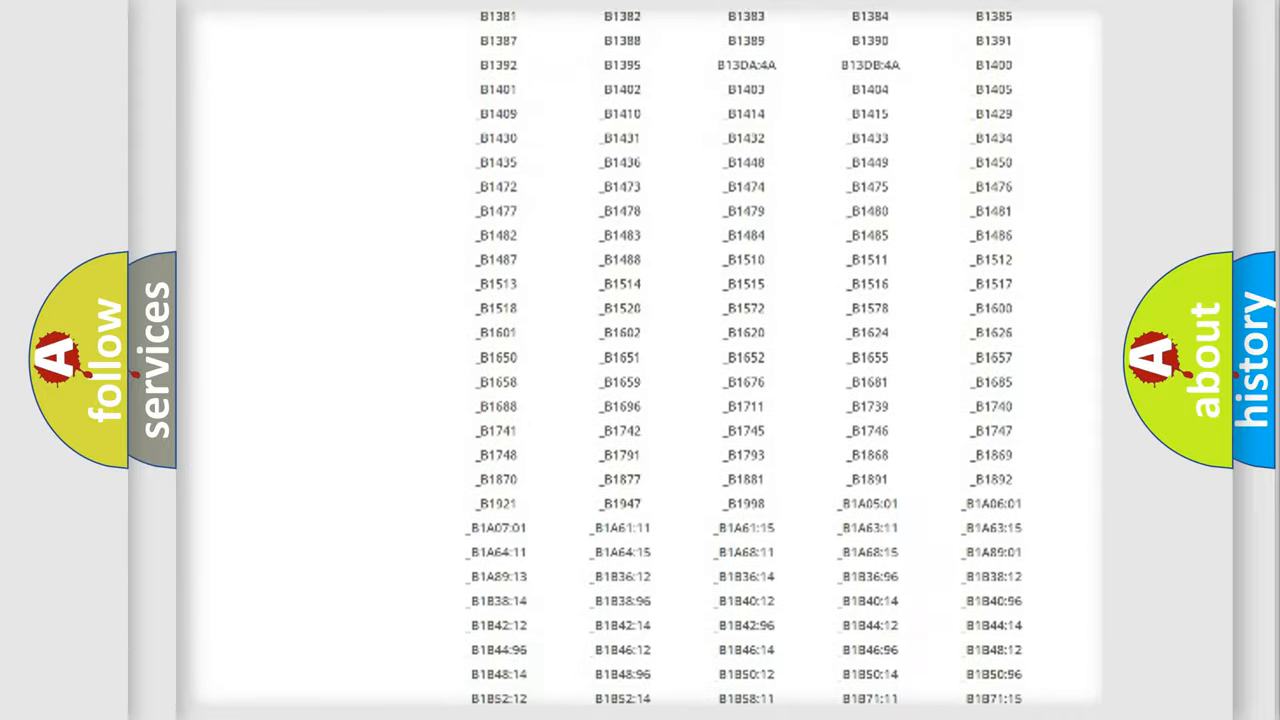
scroll("up", 3)
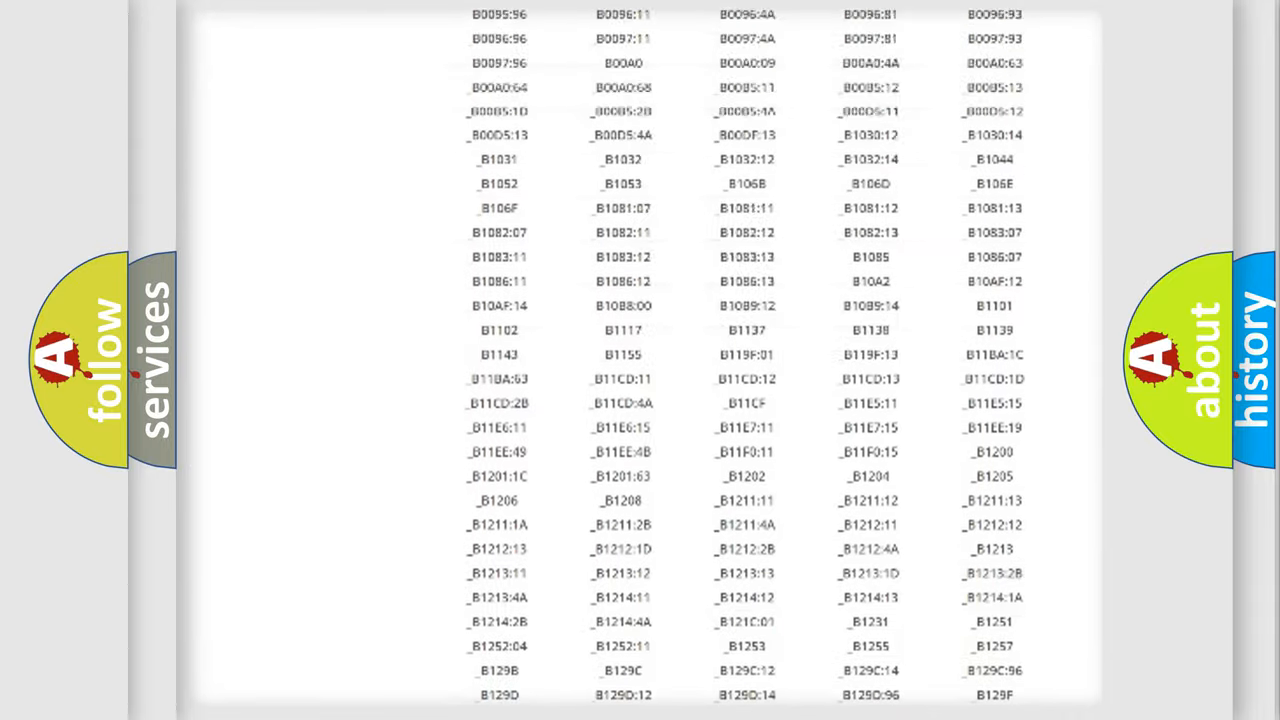
scroll("up", 3)
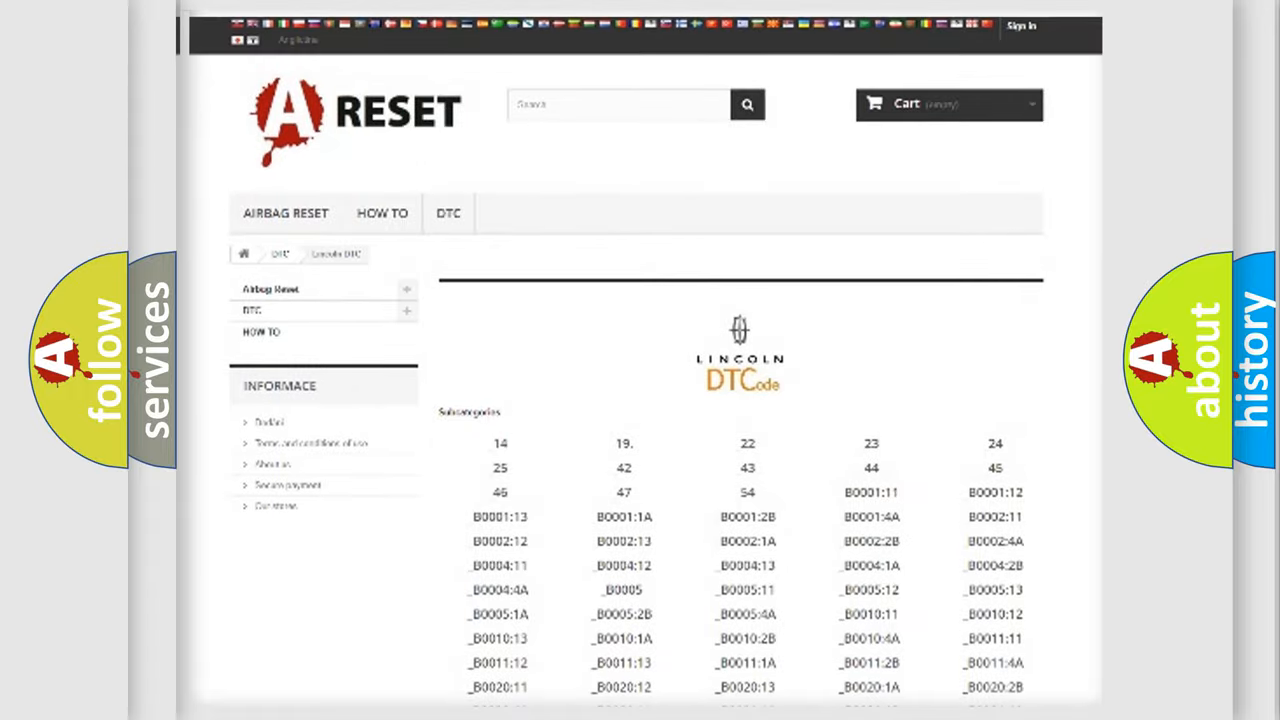